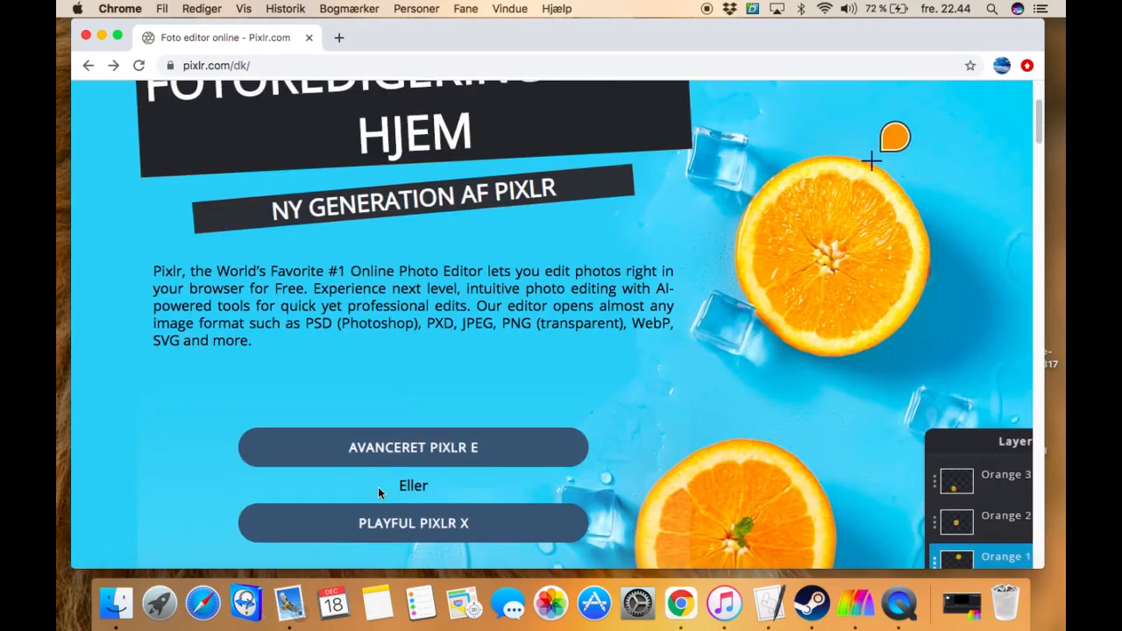
Open Pixlr X and create a new 1280×720 web 720p canvas without background.
left_click(413, 522)
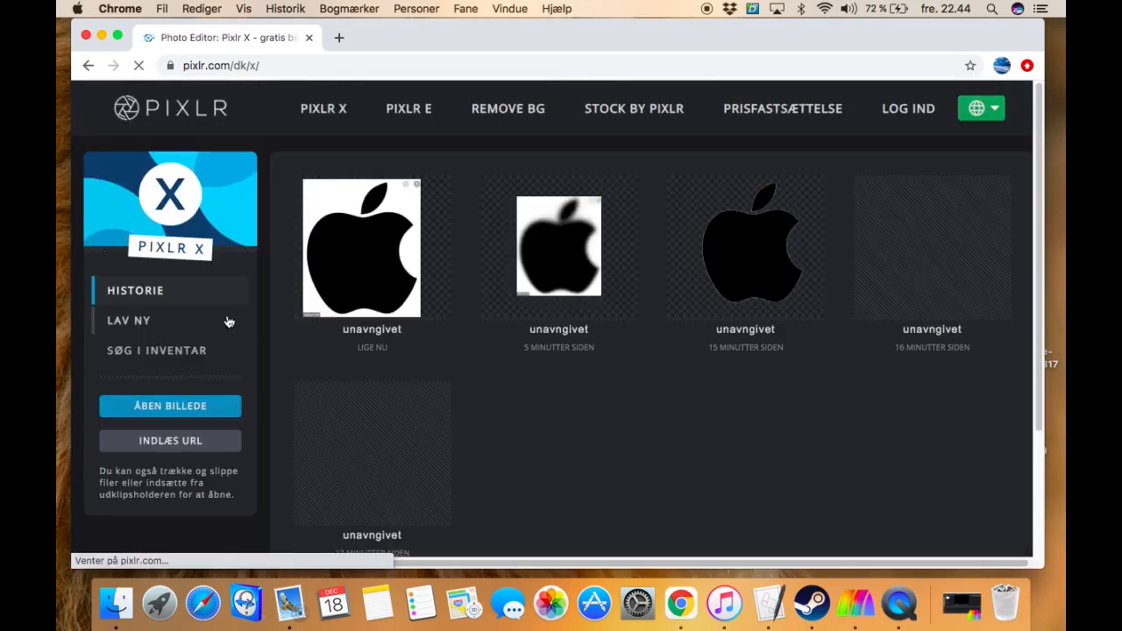
left_click(129, 320)
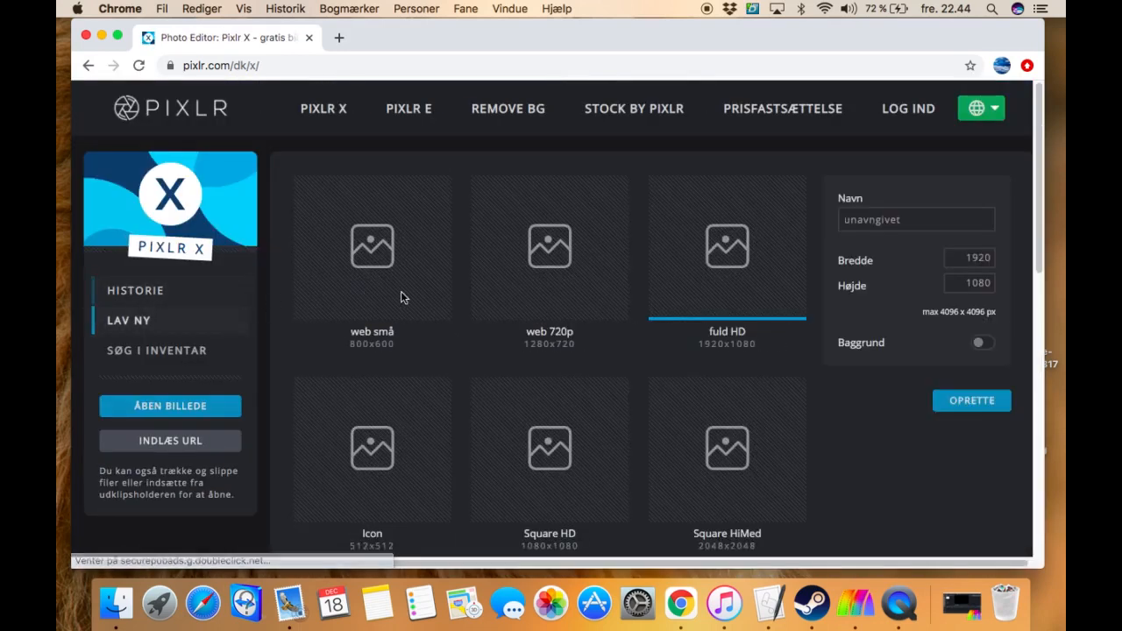
left_click(549, 245)
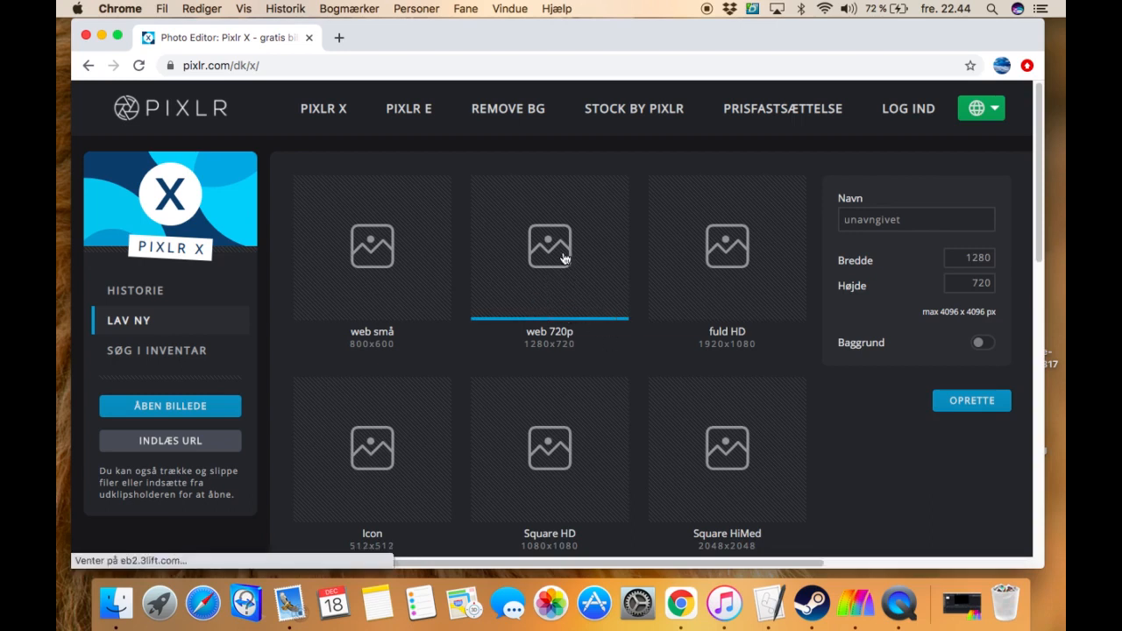
mouse_move(343, 354)
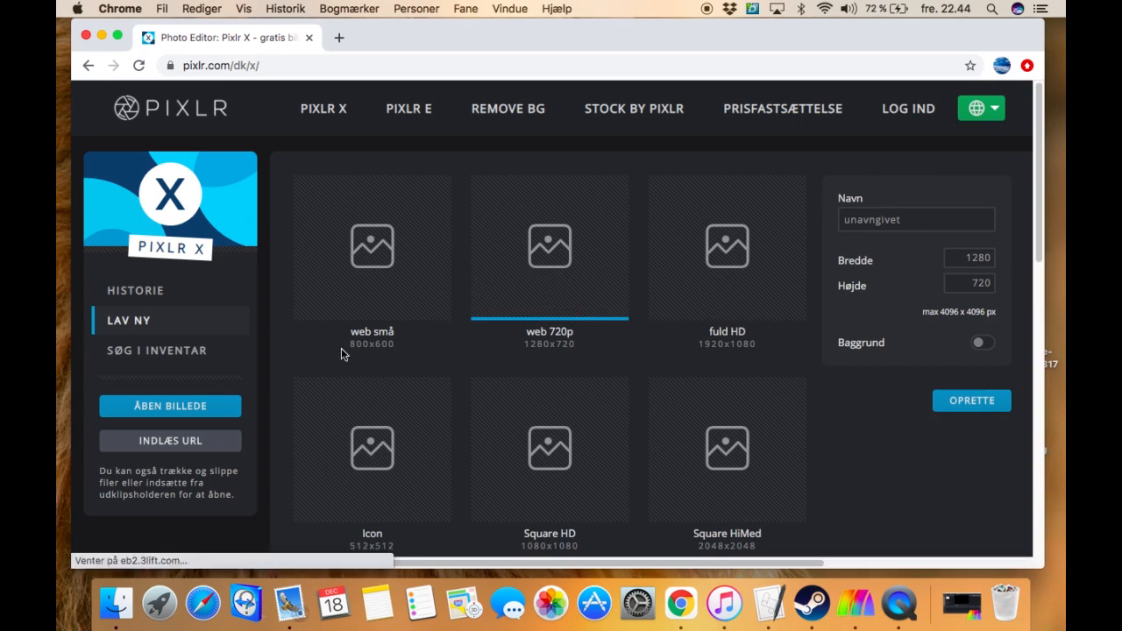
left_click(135, 290)
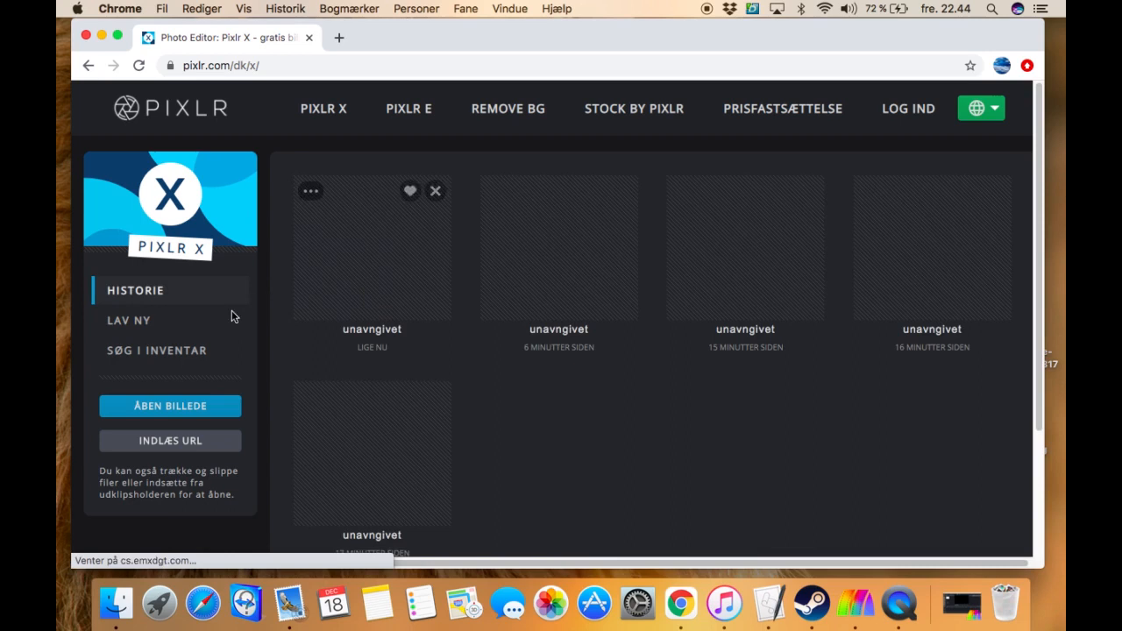
left_click(128, 320)
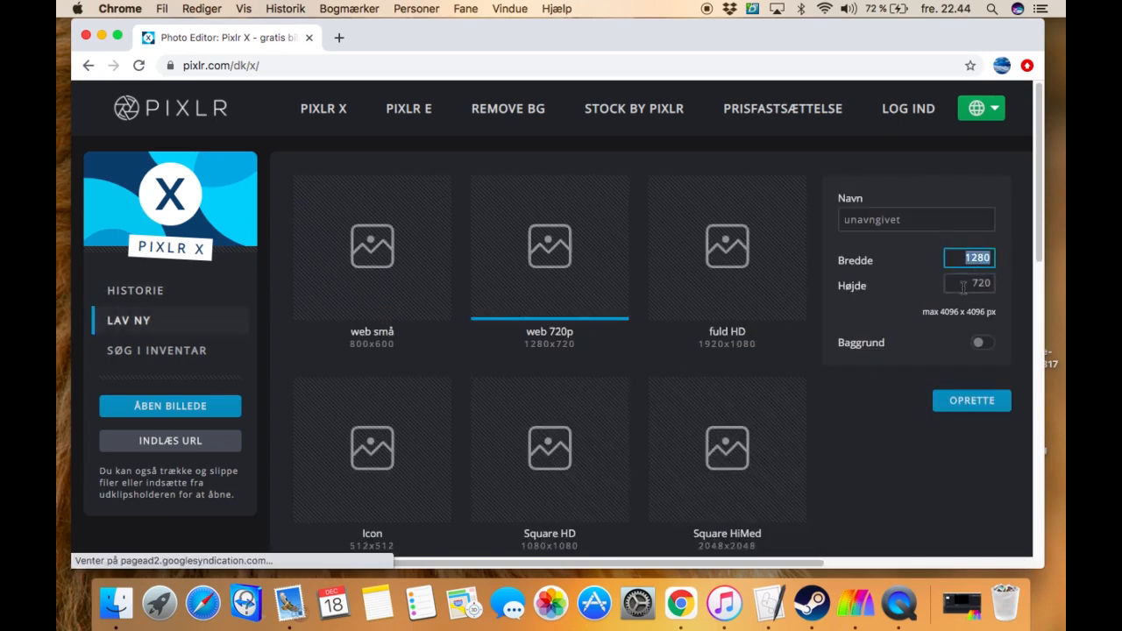
left_click(968, 282)
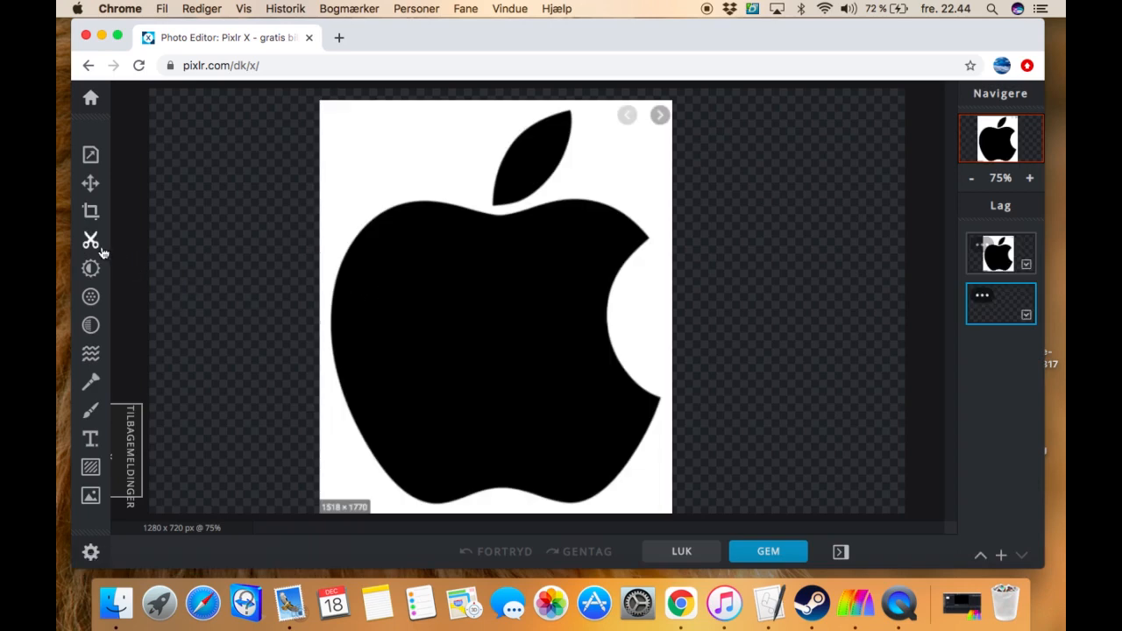
Open the scissors cutout tool for the Apple logo layer.
left_click(90, 239)
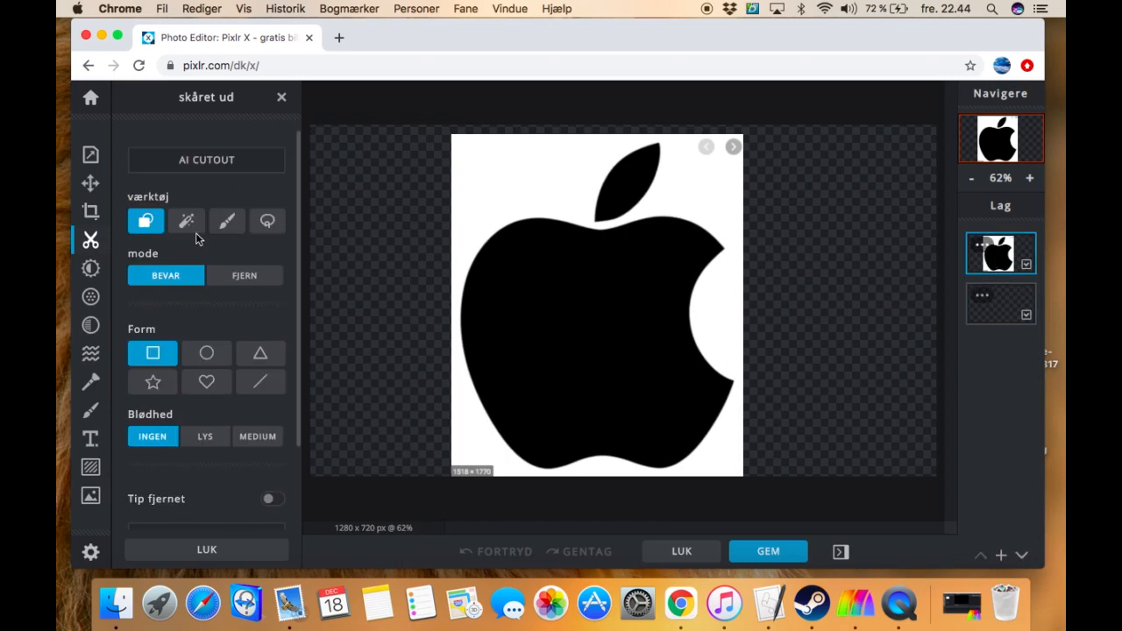
Remove the white background with the magic wand in FJERN mode at tolerance 100.
left_click(186, 220)
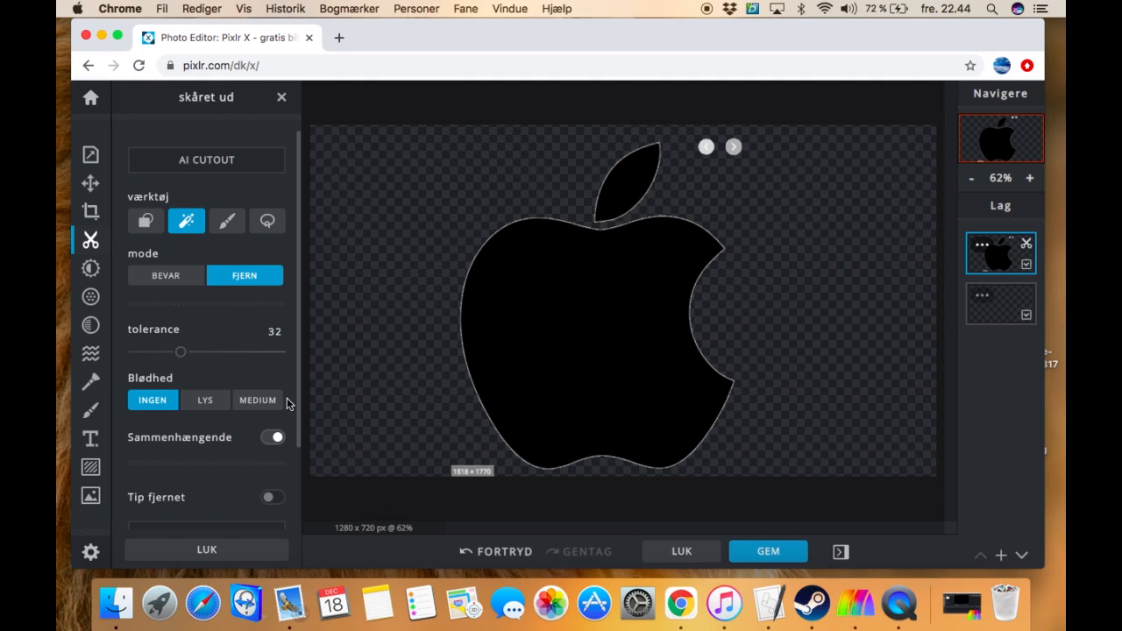
left_click_drag(156, 351, 220, 352)
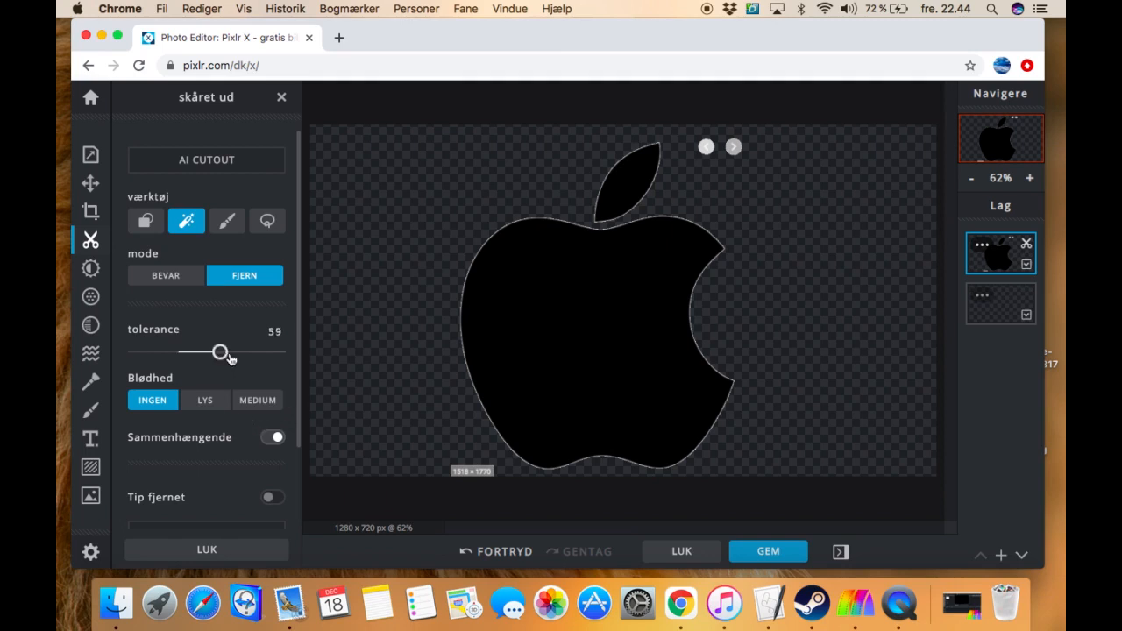
left_click_drag(219, 352, 280, 352)
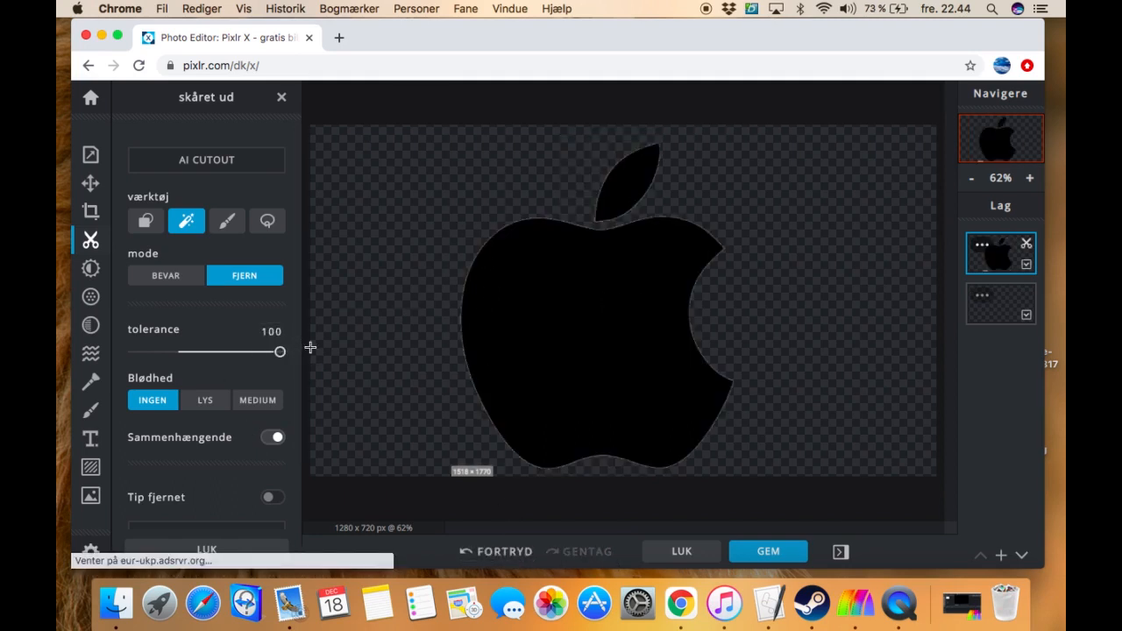
left_click(227, 221)
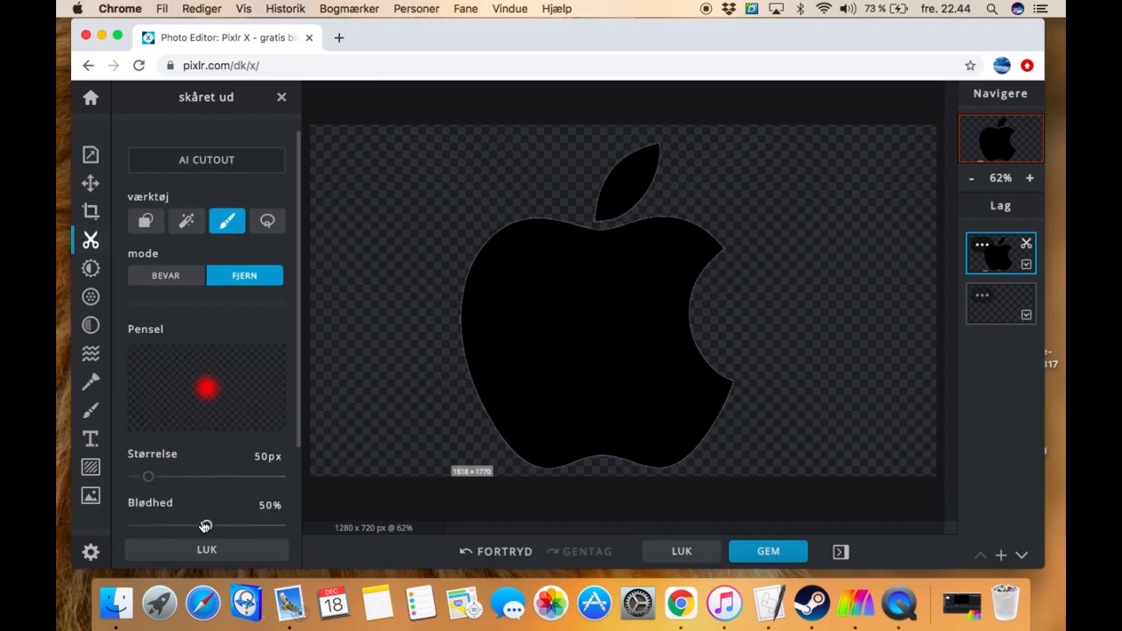
Set the removal brush to 0% softness and 43px, then erase a stroke through the apple.
left_click_drag(205, 524, 142, 524)
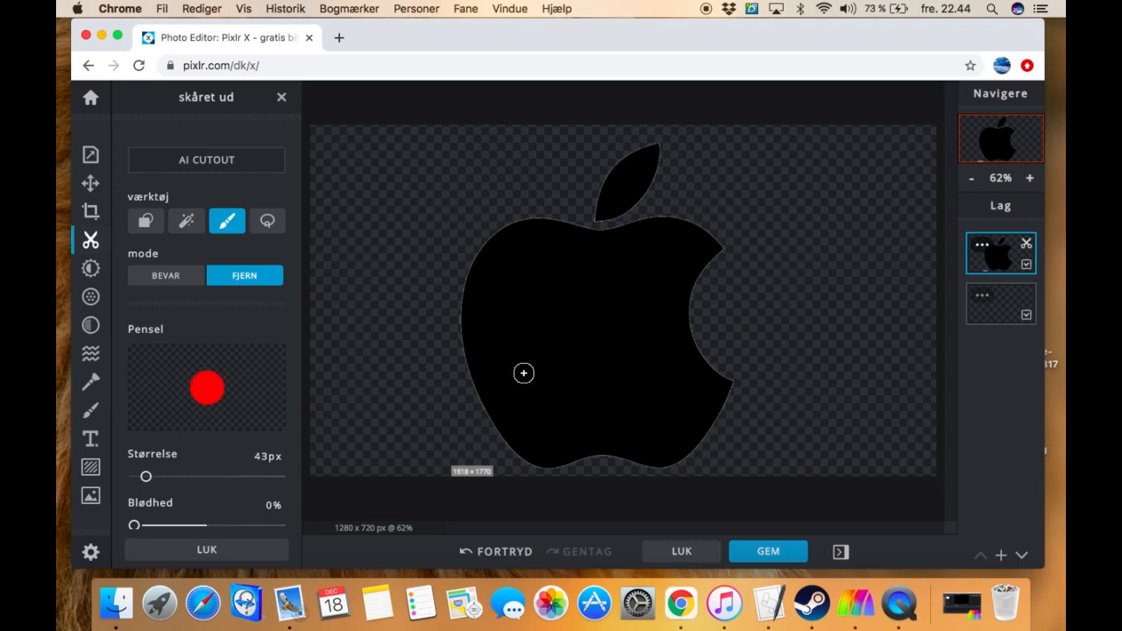
left_click_drag(523, 373, 559, 284)
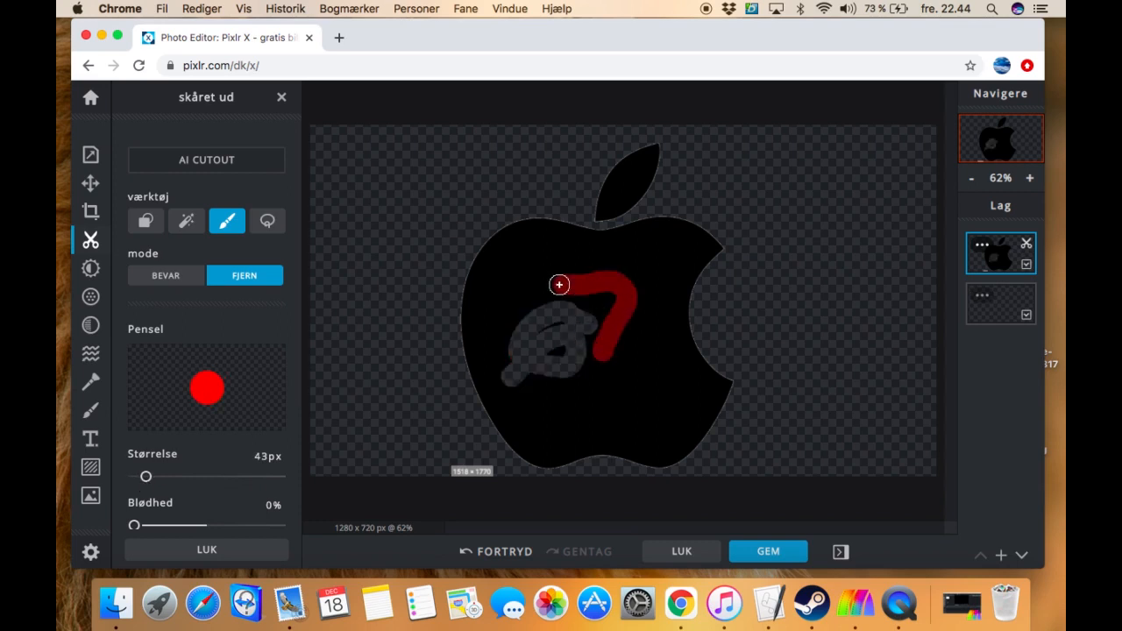